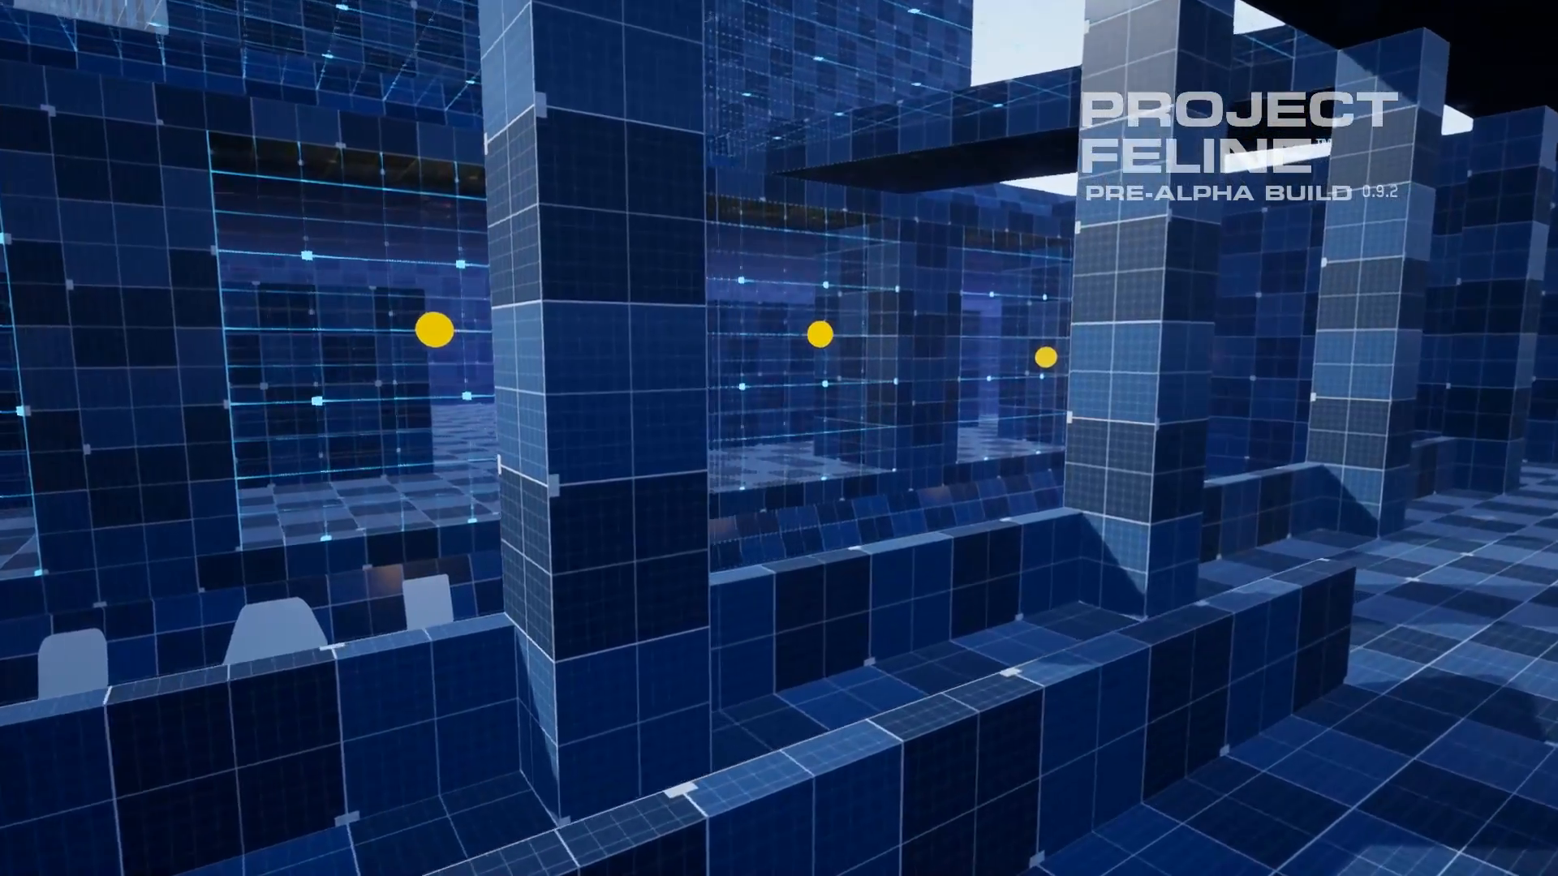
# Step: Place BP_Checkpoint actors along the route and launch a standalone preview of the race
pyautogui.click(540, 861)
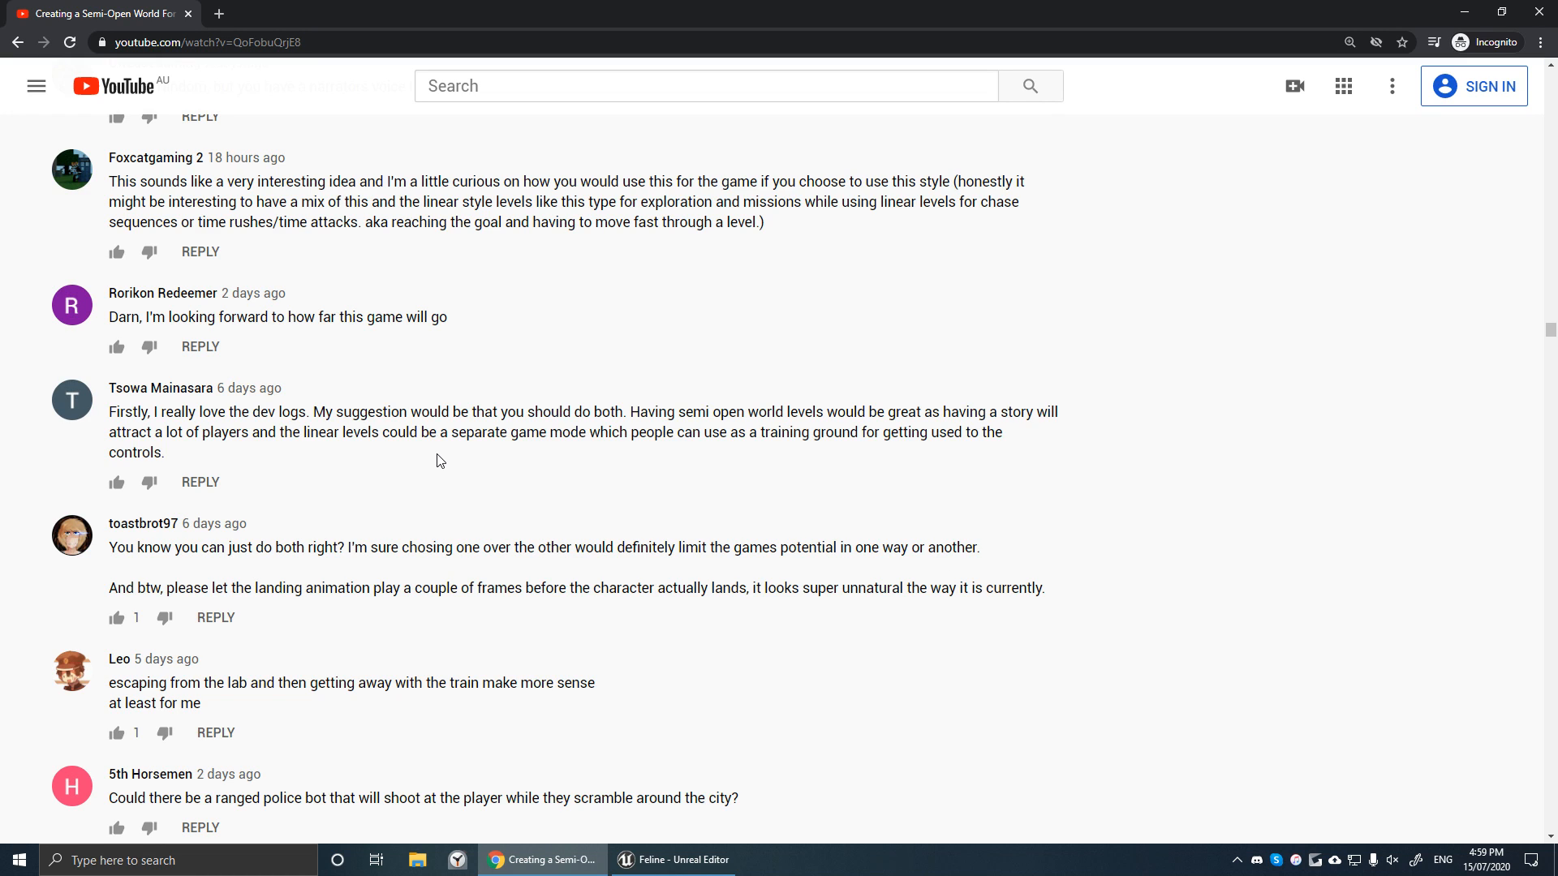
pyautogui.moveTo(485, 419)
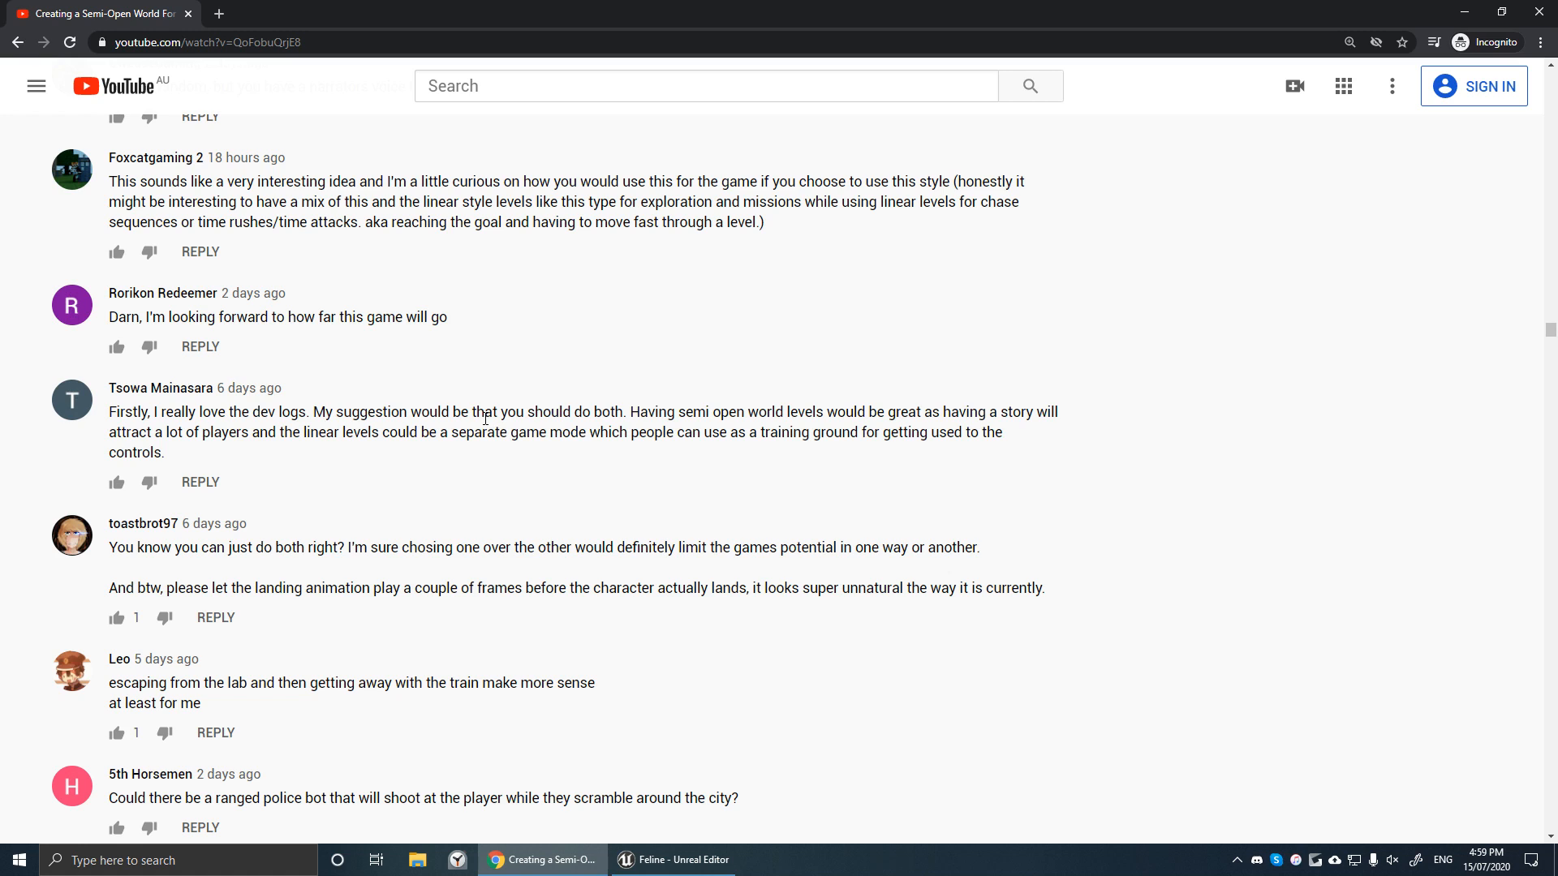
pyautogui.moveTo(534, 411); pyautogui.dragTo(623, 411)
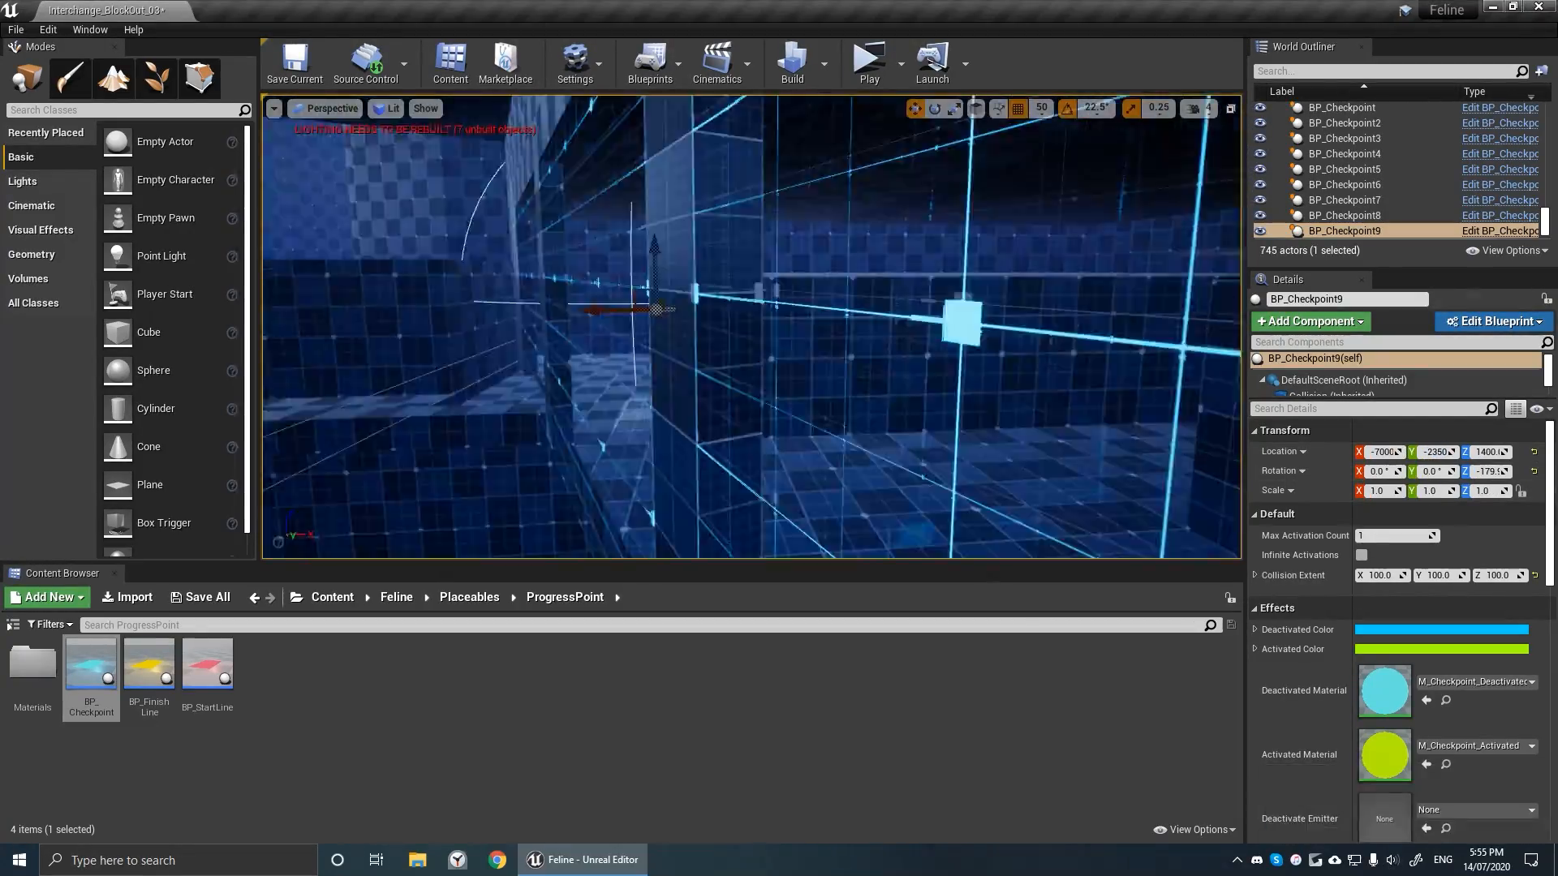
pyautogui.click(867, 60)
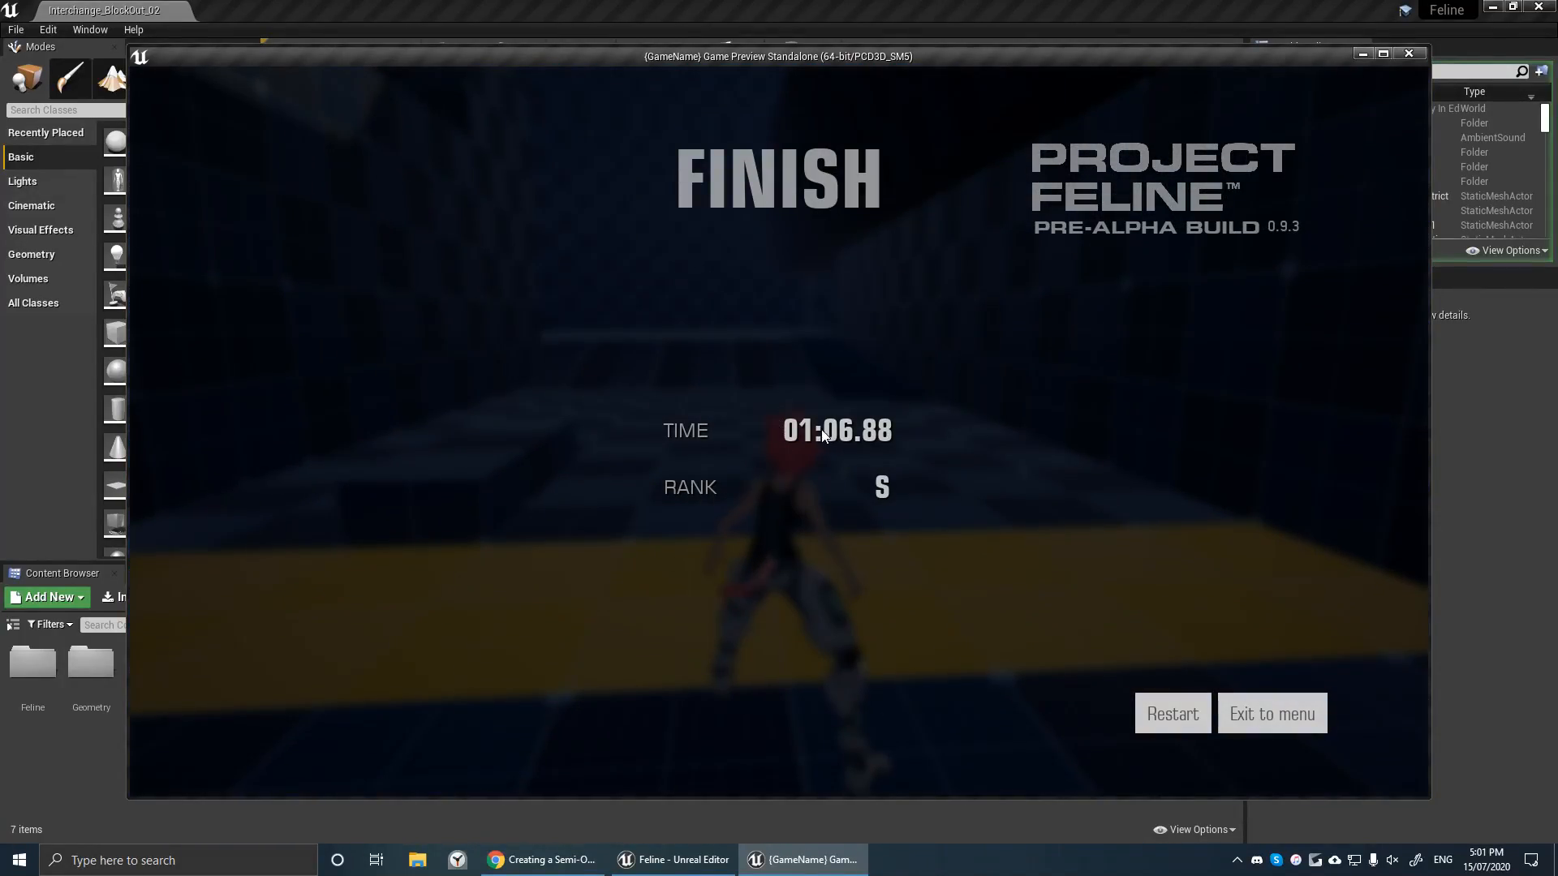
pyautogui.moveTo(959, 319)
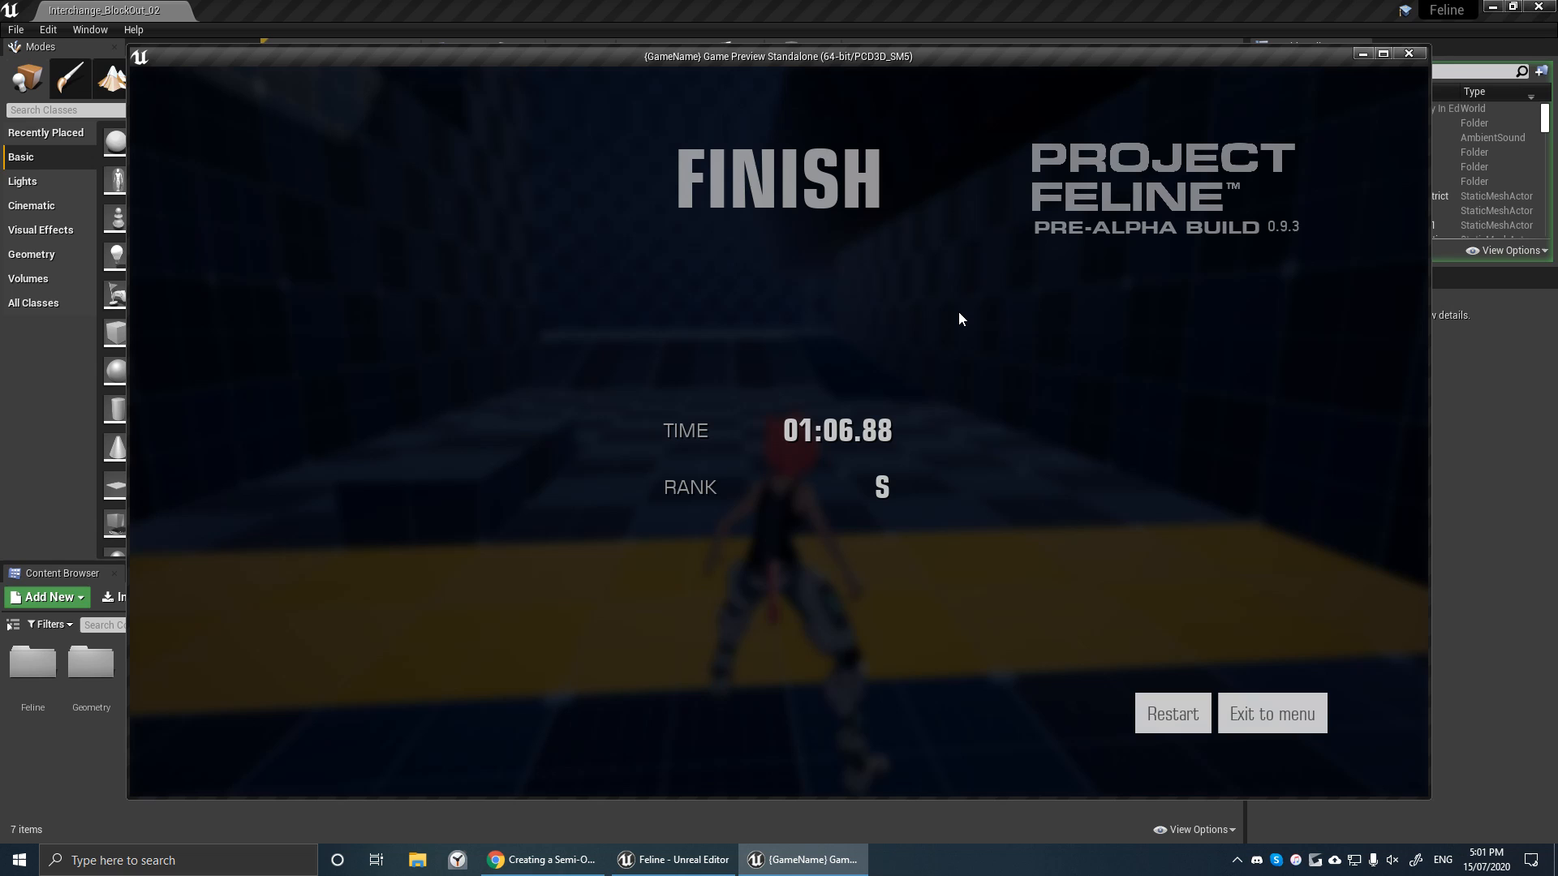
pyautogui.moveTo(728, 613)
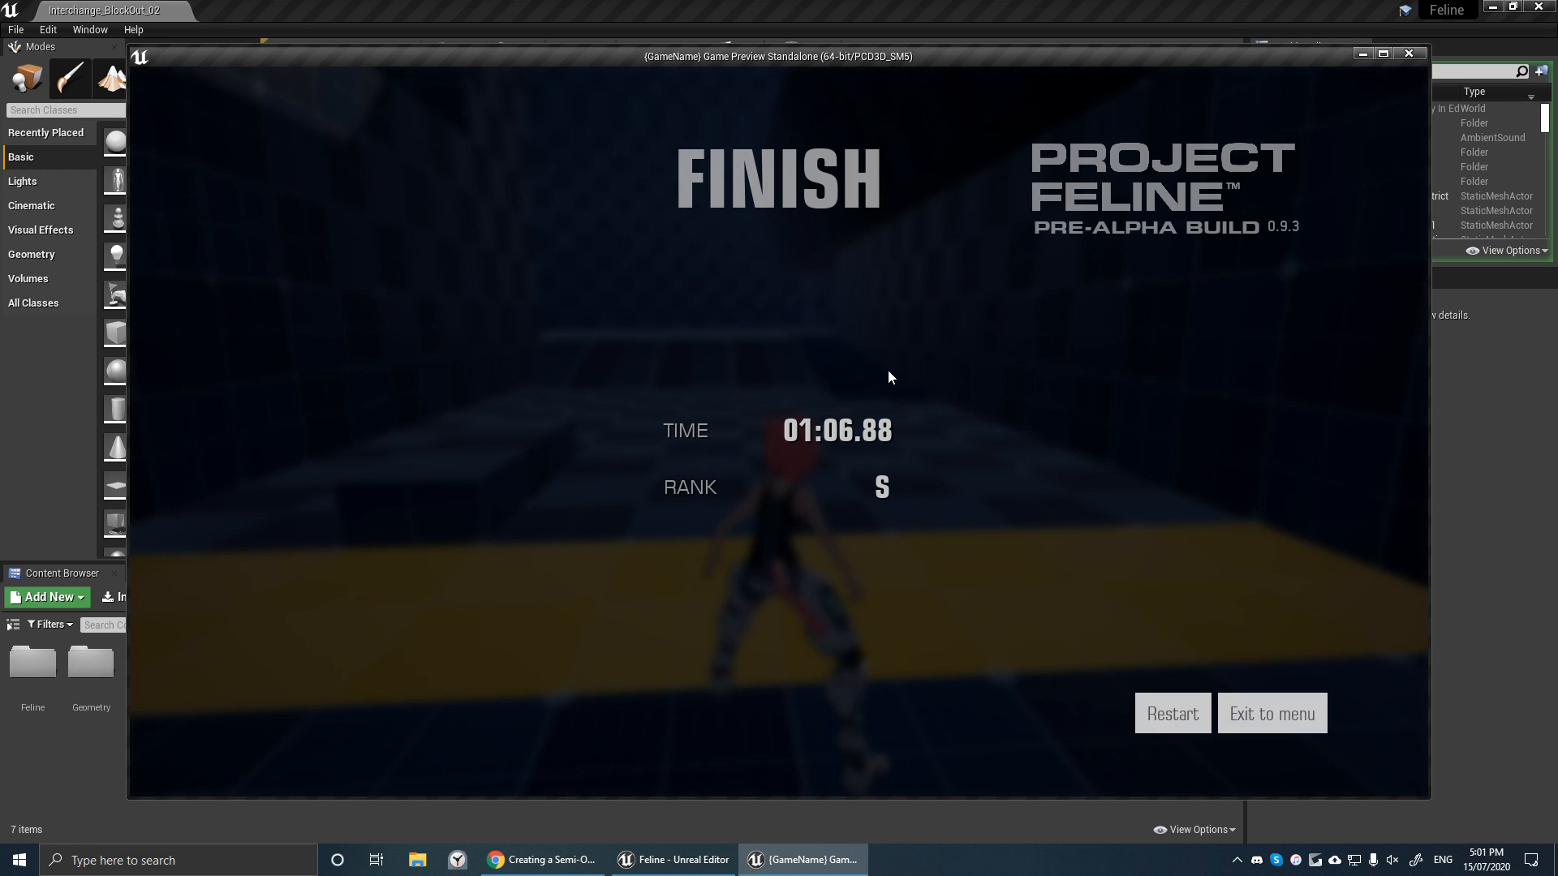
pyautogui.moveTo(798, 455)
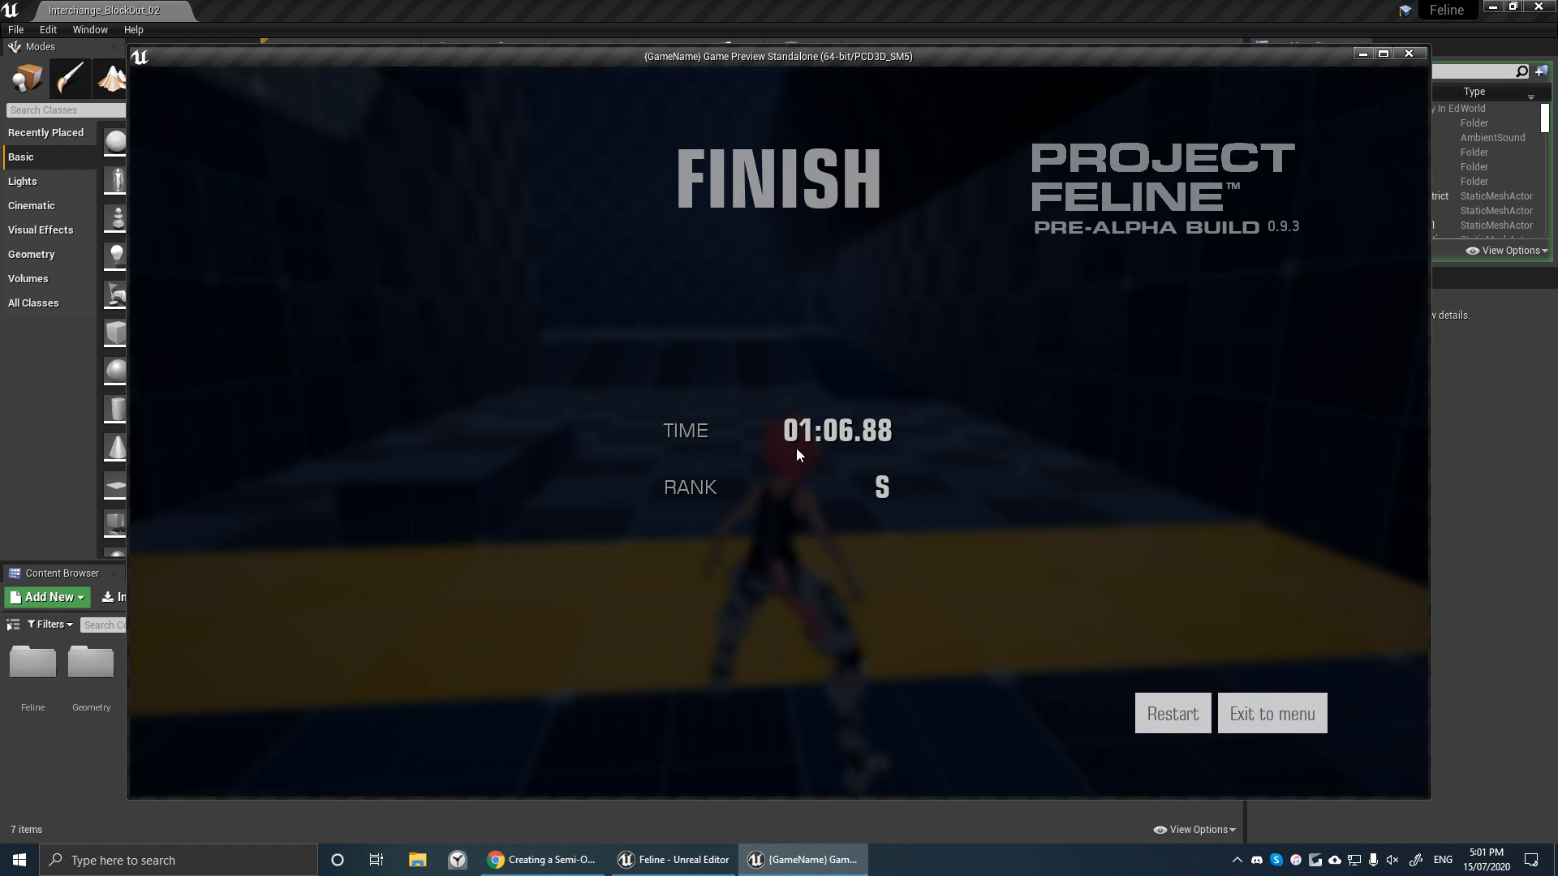
# Step: Exit the race results to the main menu, then choose Play to reach Level Select
pyautogui.click(1271, 712)
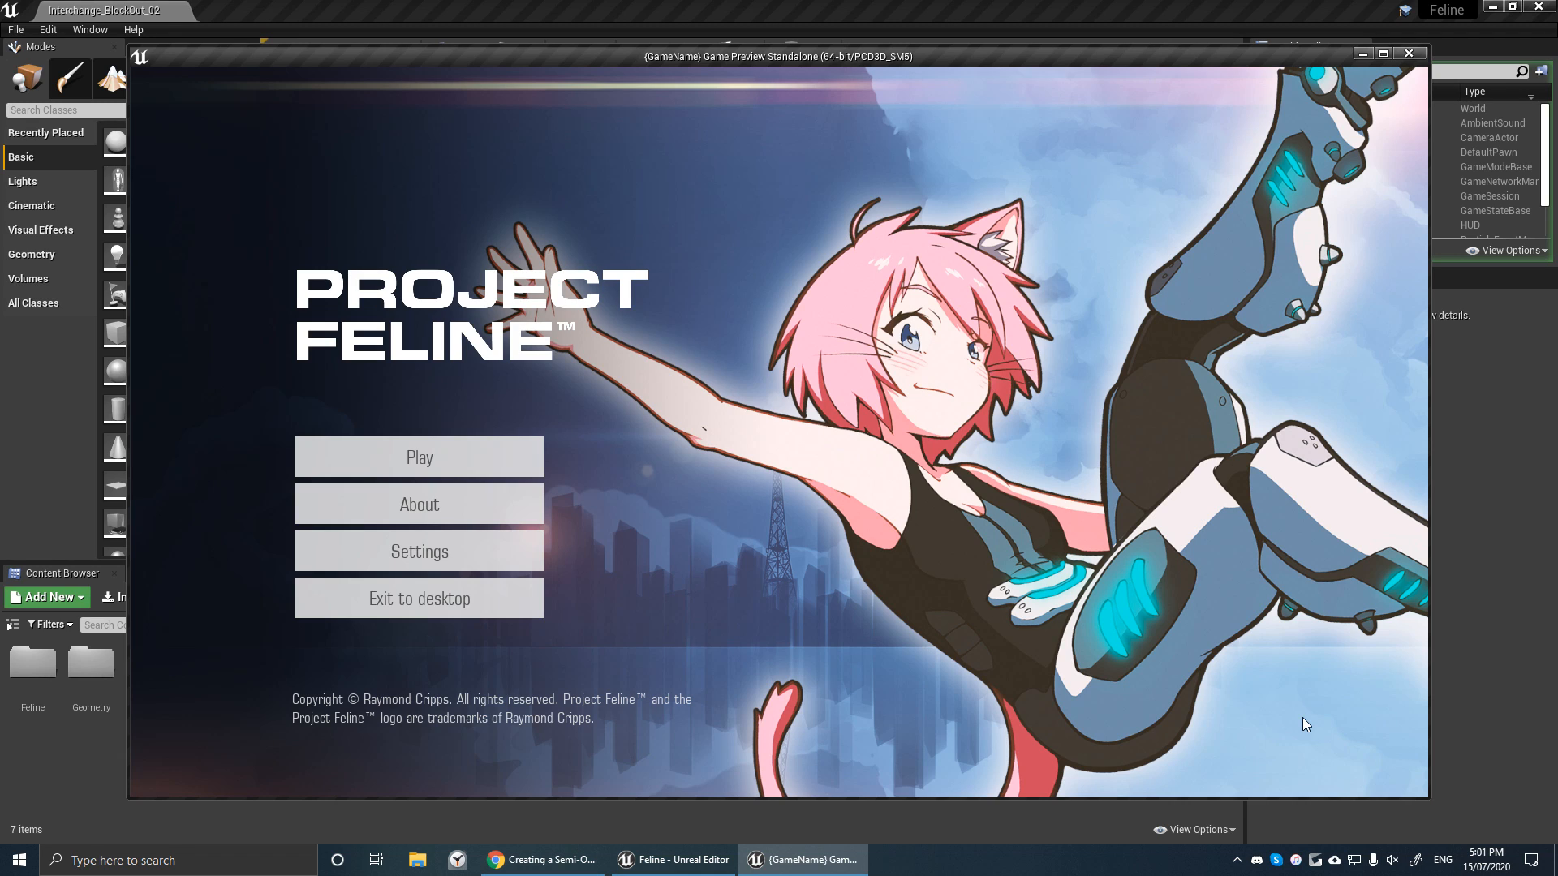
pyautogui.moveTo(634, 476)
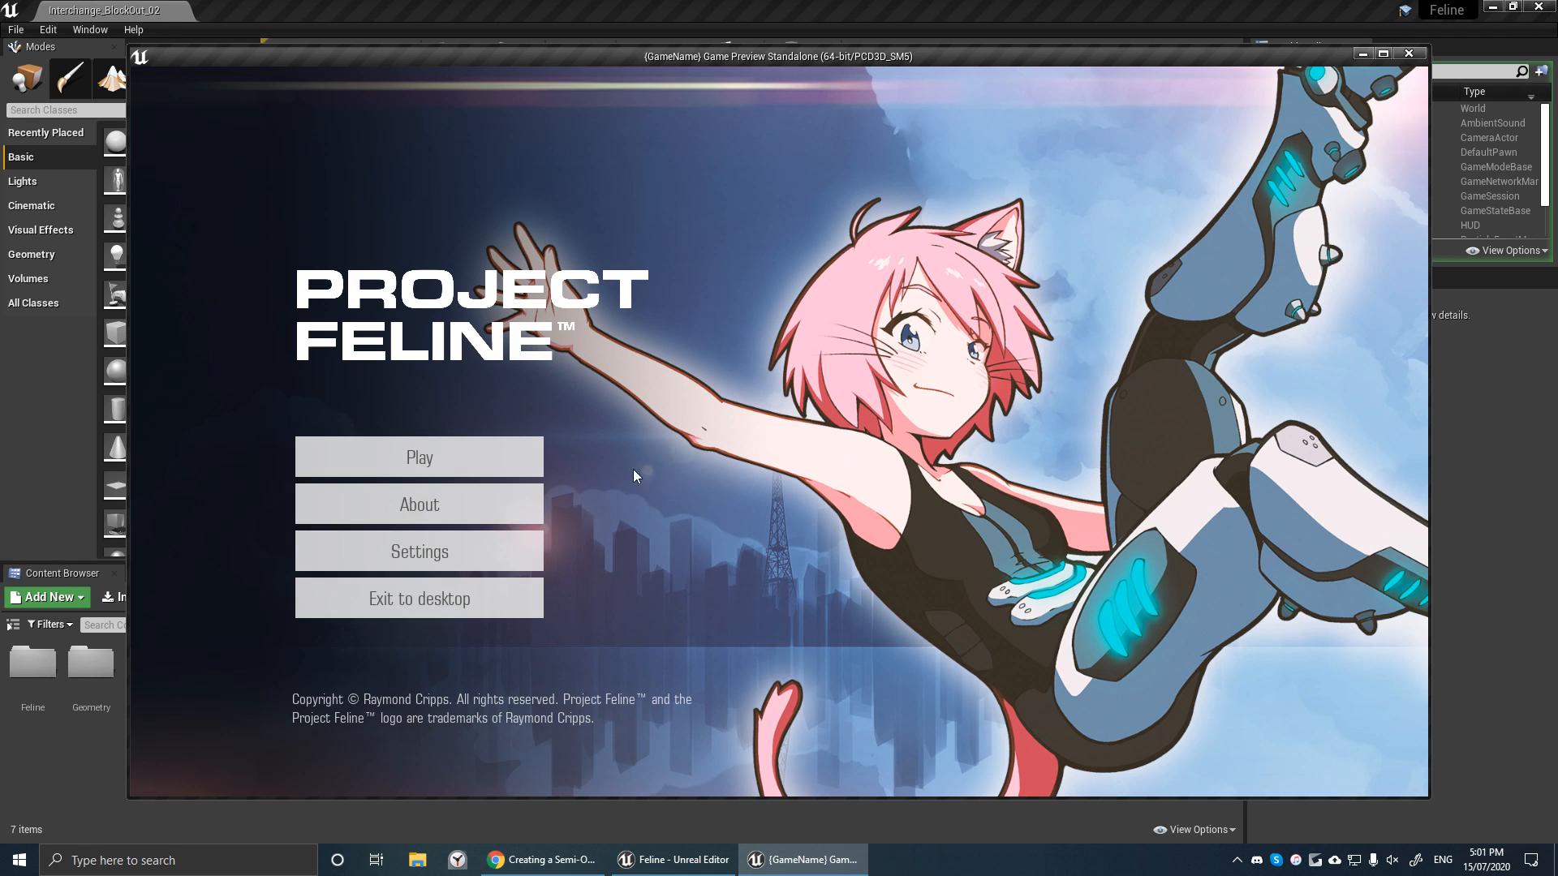
pyautogui.moveTo(1175, 477)
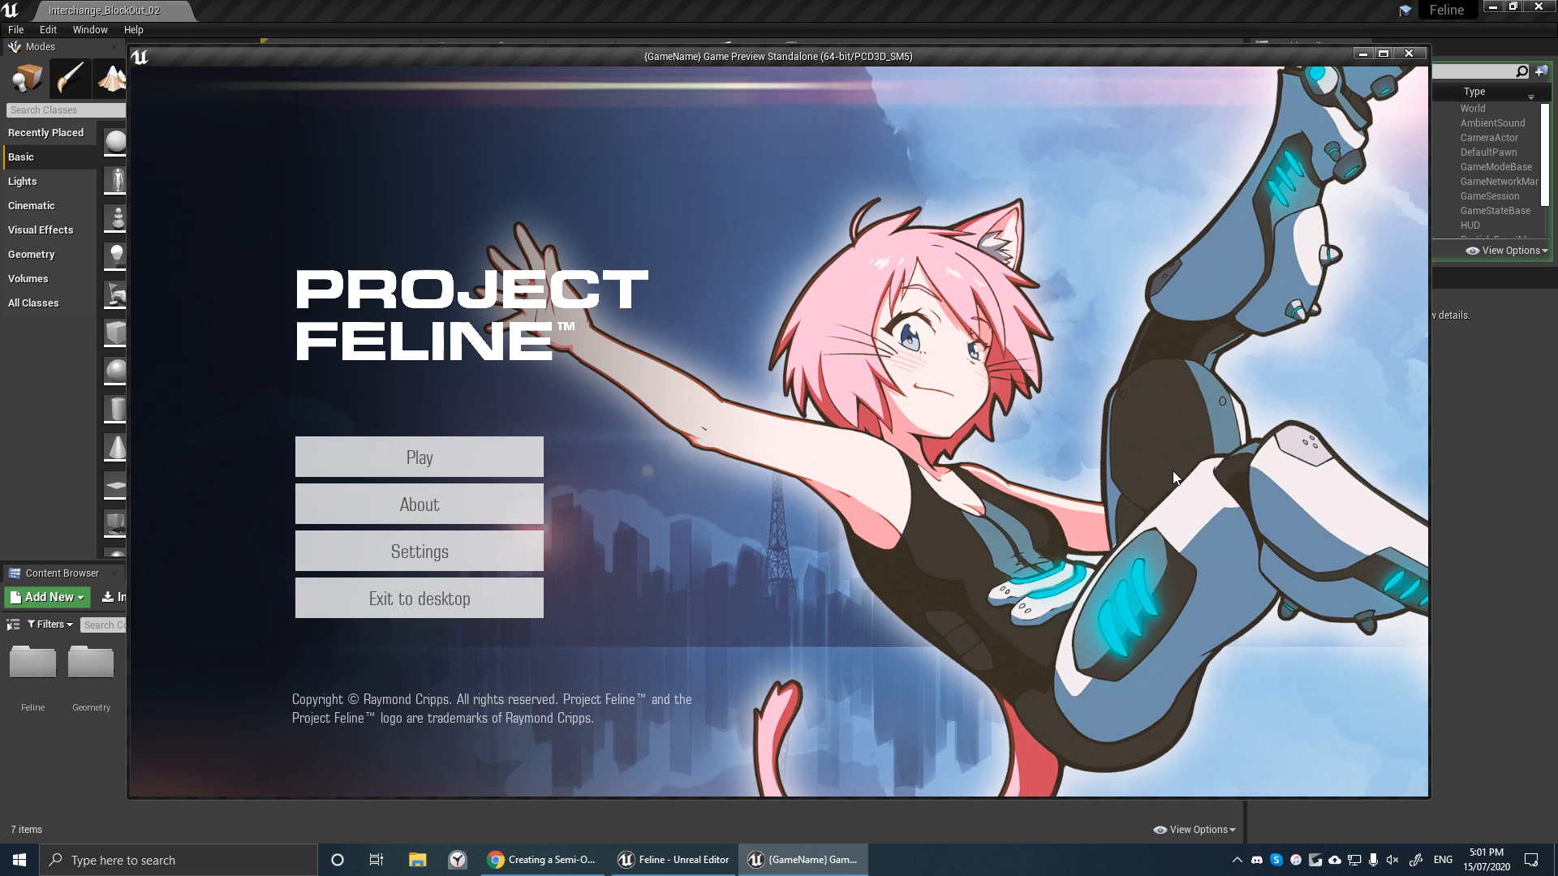
pyautogui.moveTo(418, 456)
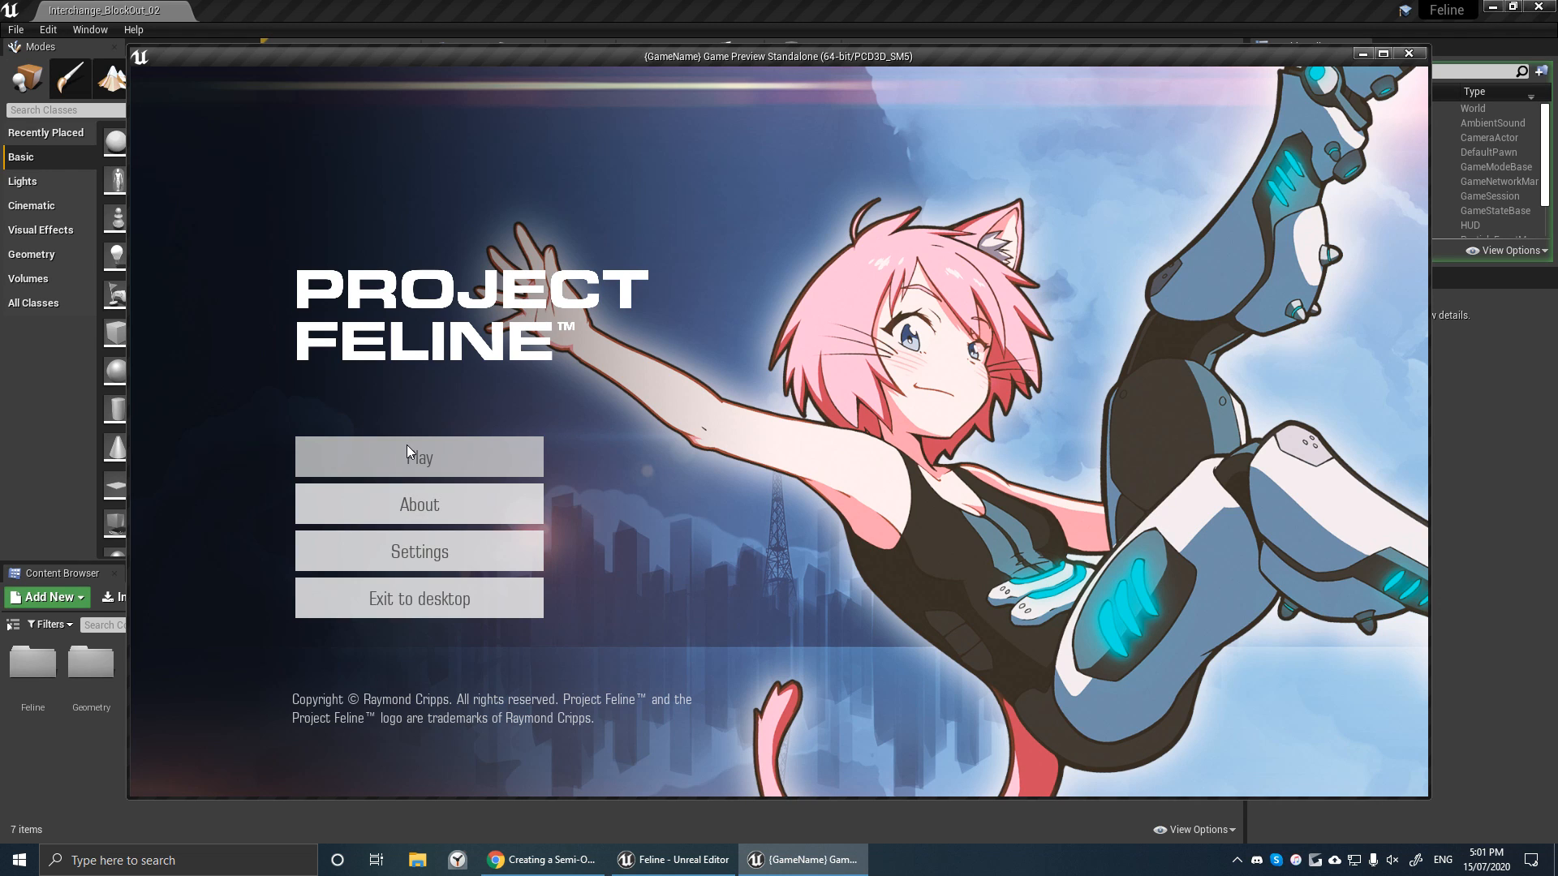
pyautogui.click(417, 457)
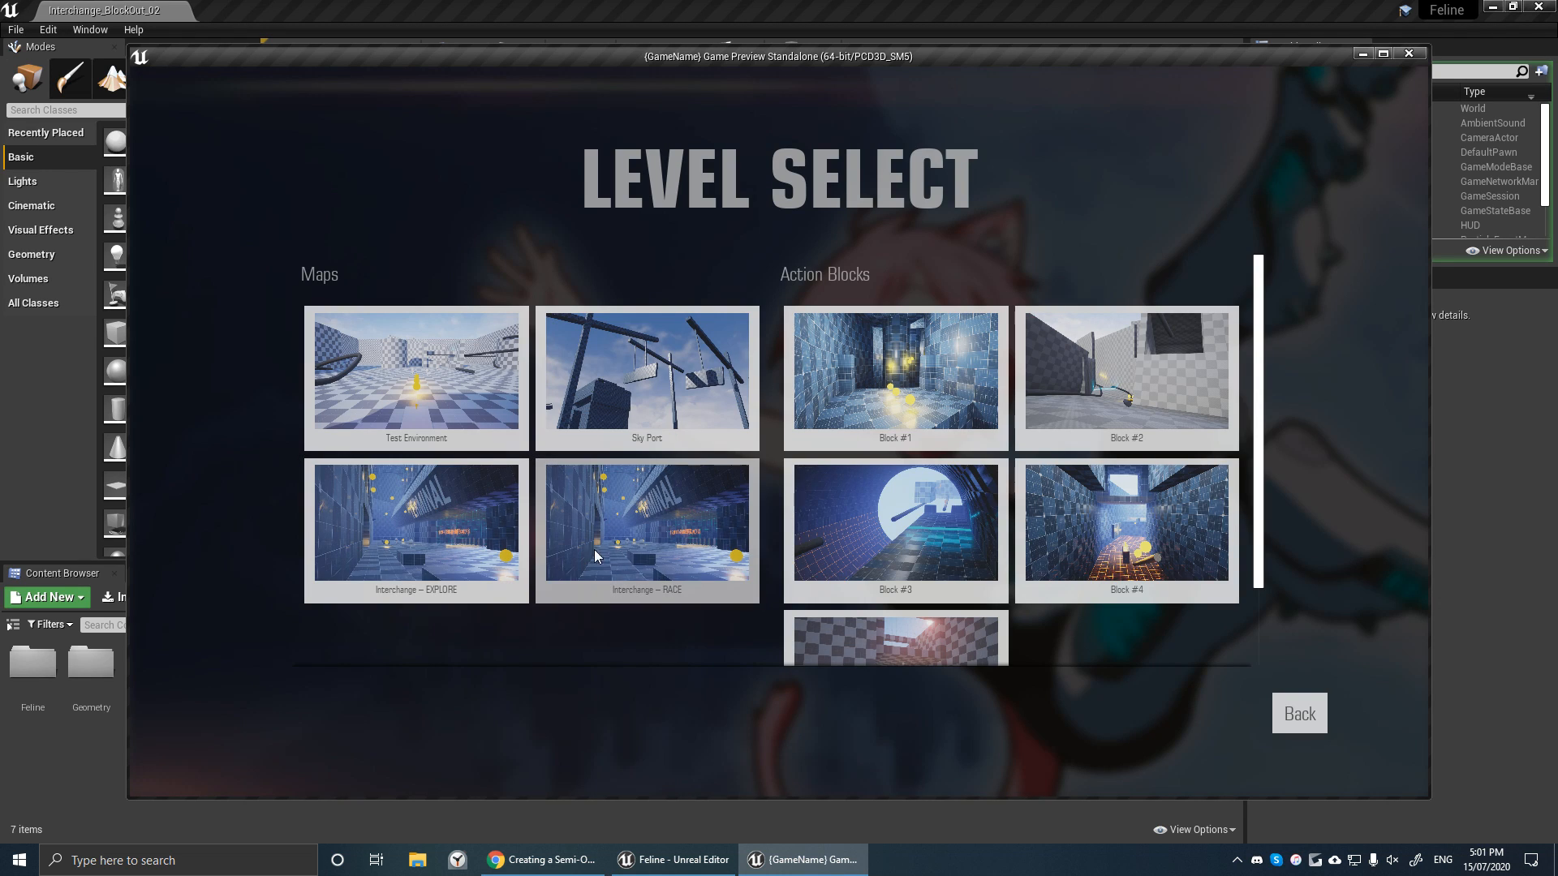
pyautogui.moveTo(716, 521)
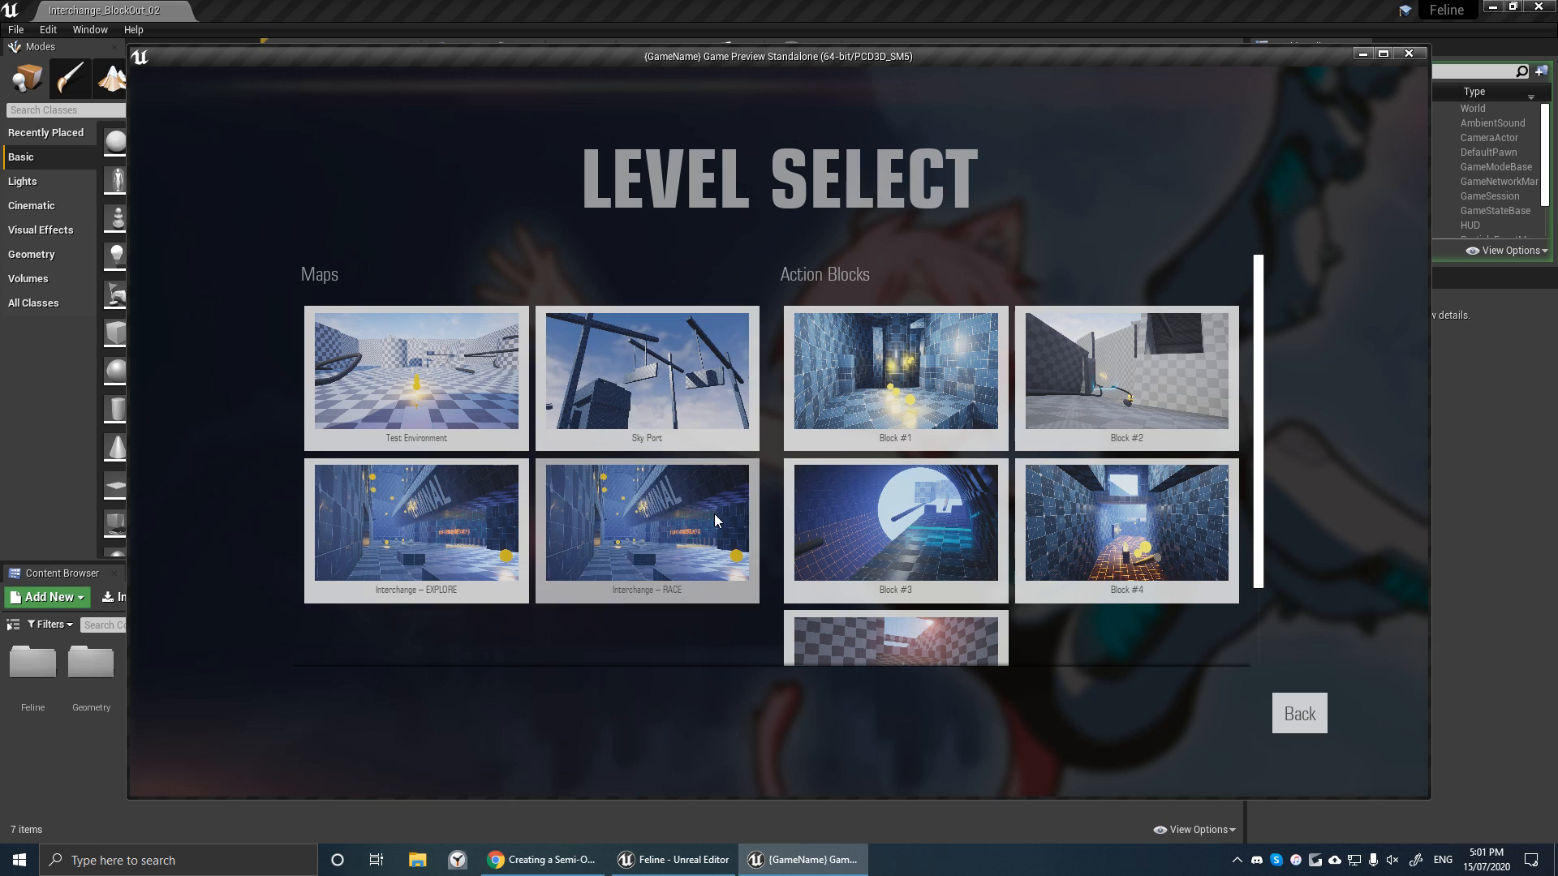
pyautogui.moveTo(396, 497)
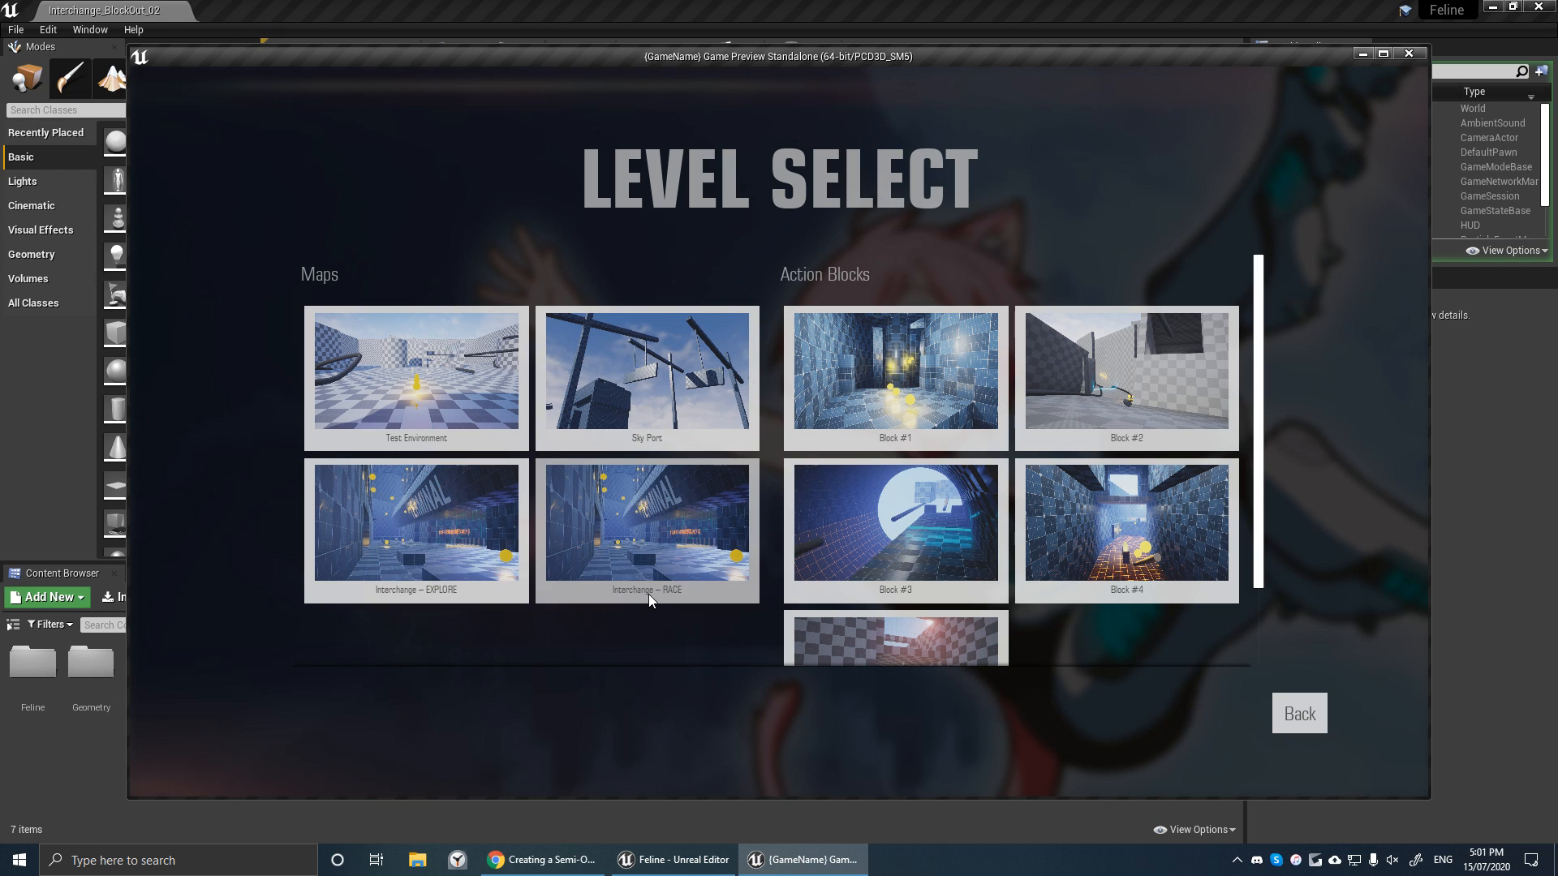
pyautogui.moveTo(673, 560)
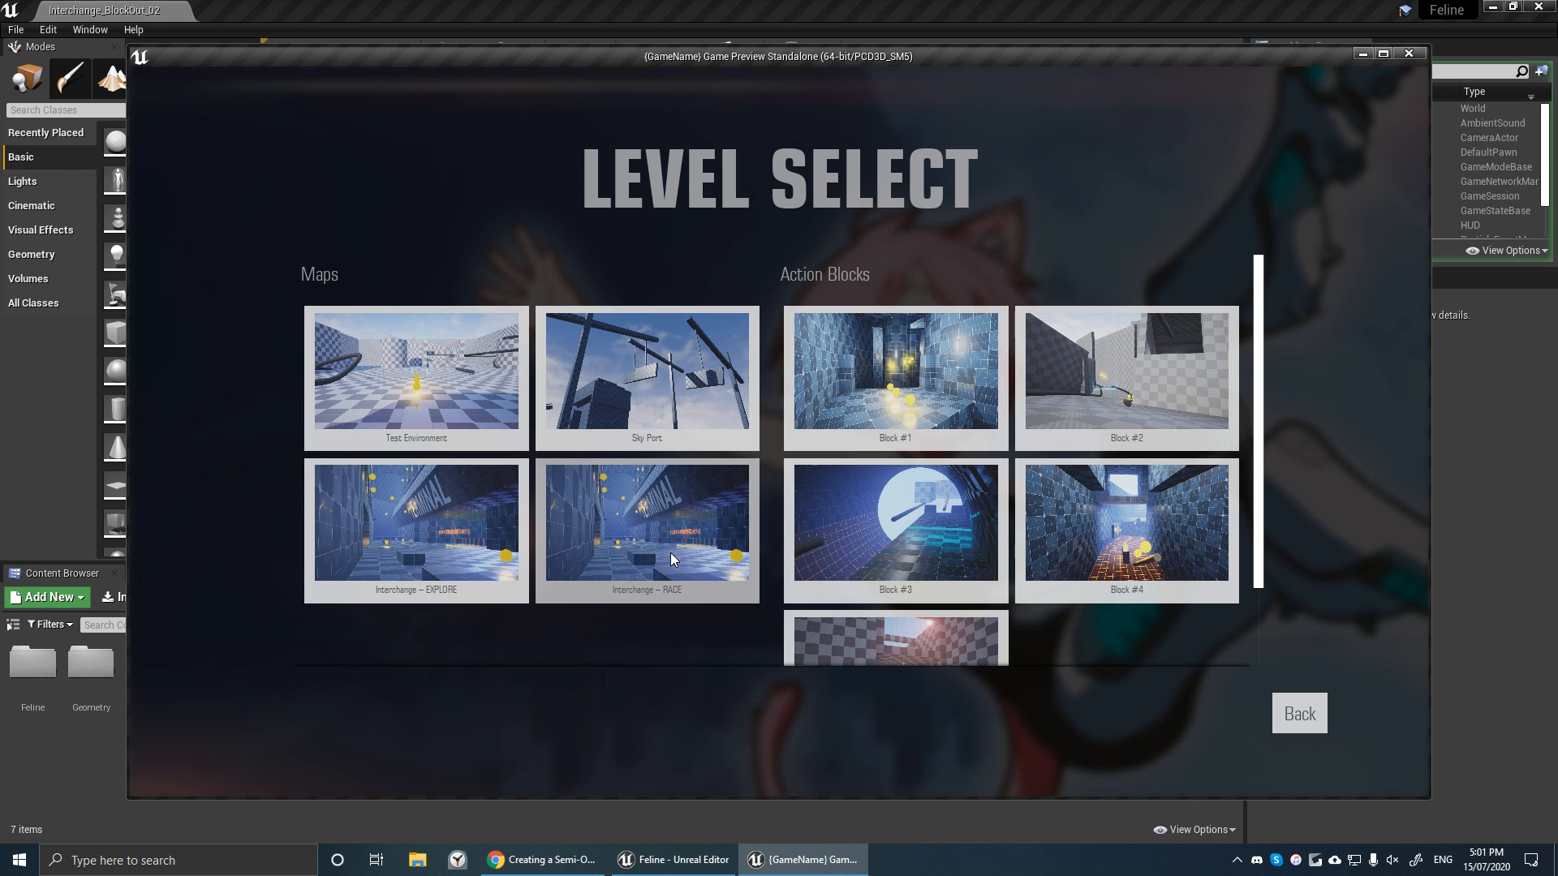
pyautogui.moveTo(409, 551)
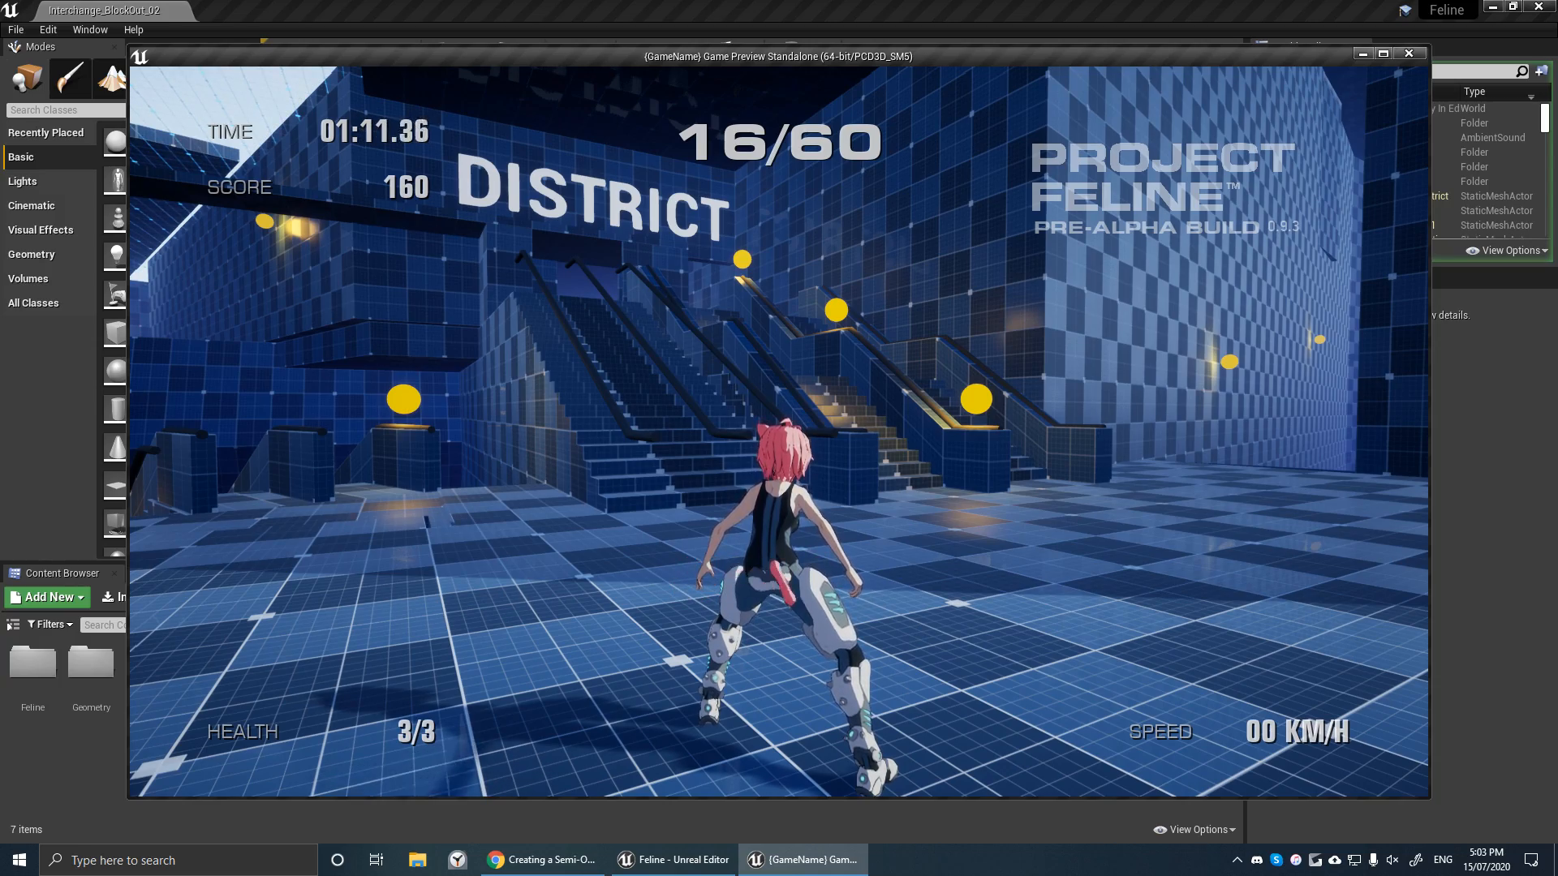
# Step: Close the Interchange preview and return to the level view showing BP_Checkpoint4
pyautogui.click(1409, 54)
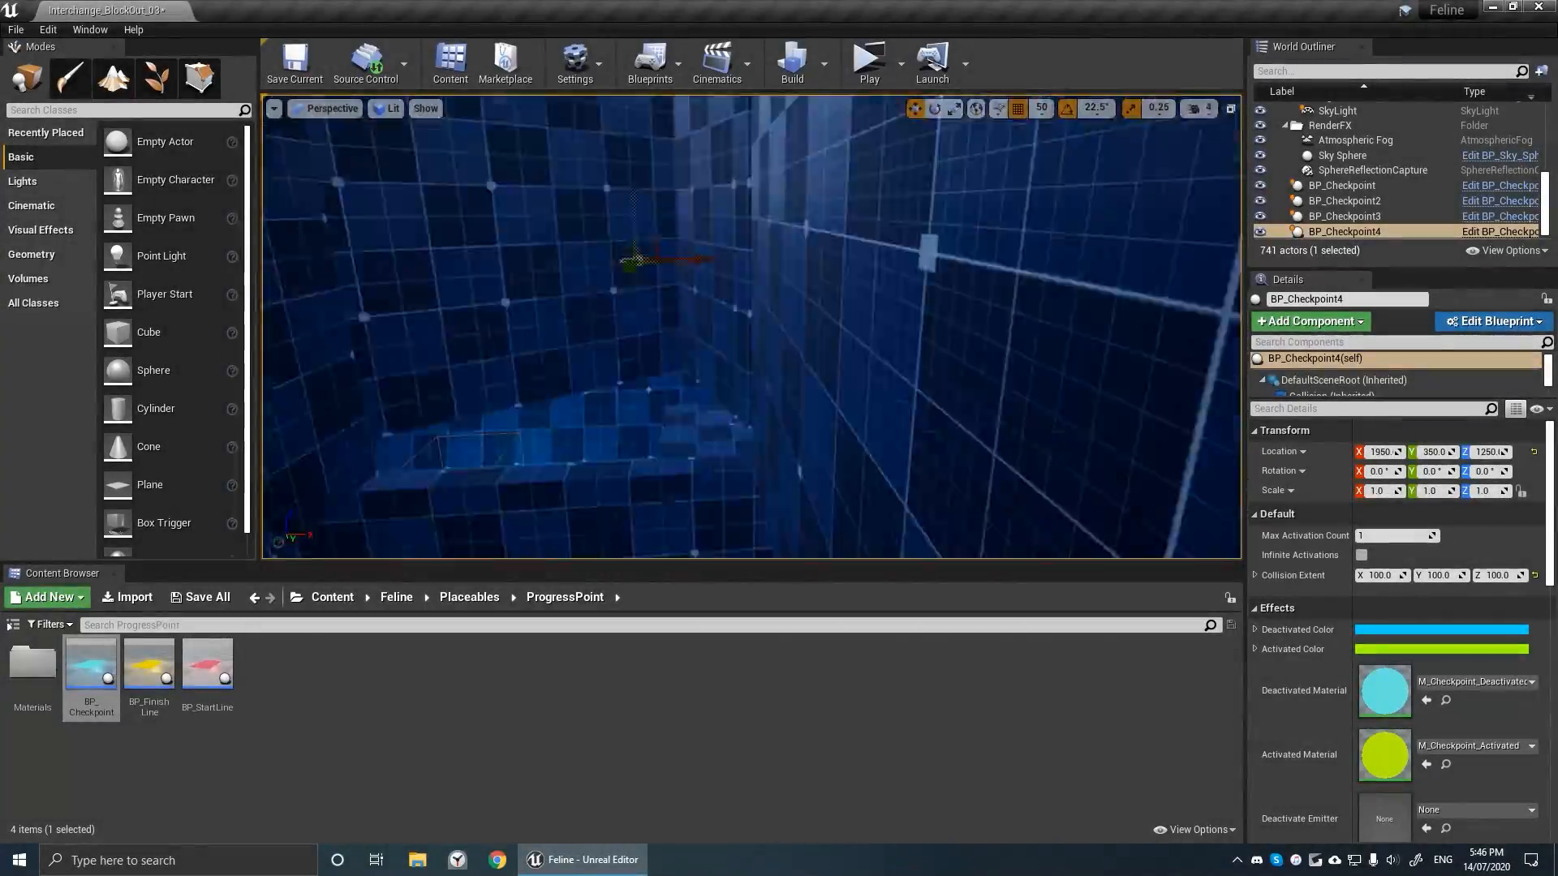
# Step: Start a test play of the race level and run through a checkpoint
pyautogui.click(866, 60)
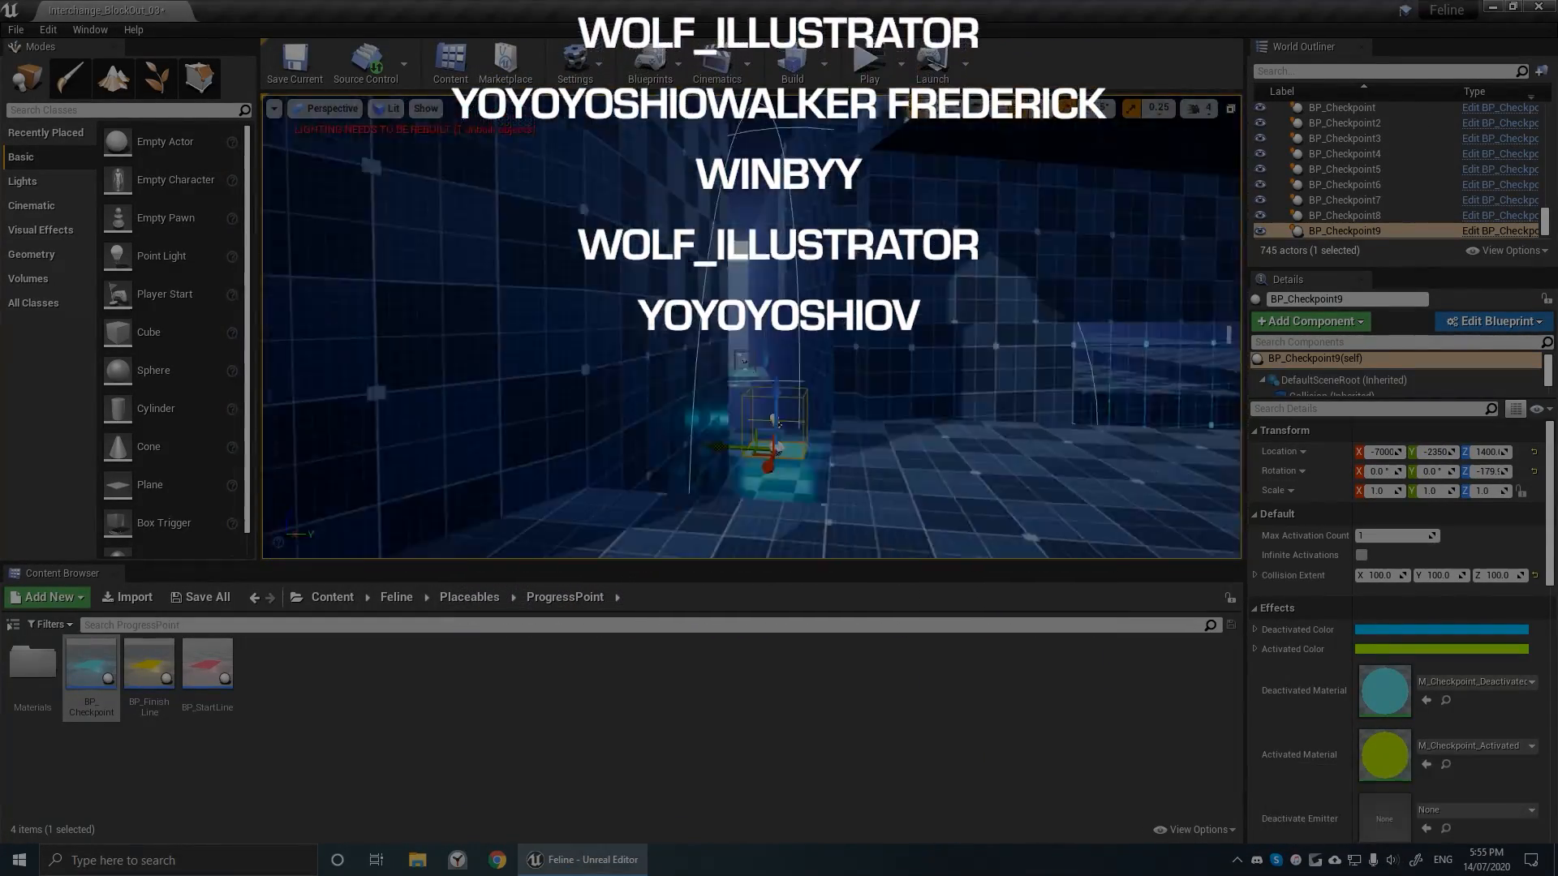
pyautogui.click(866, 60)
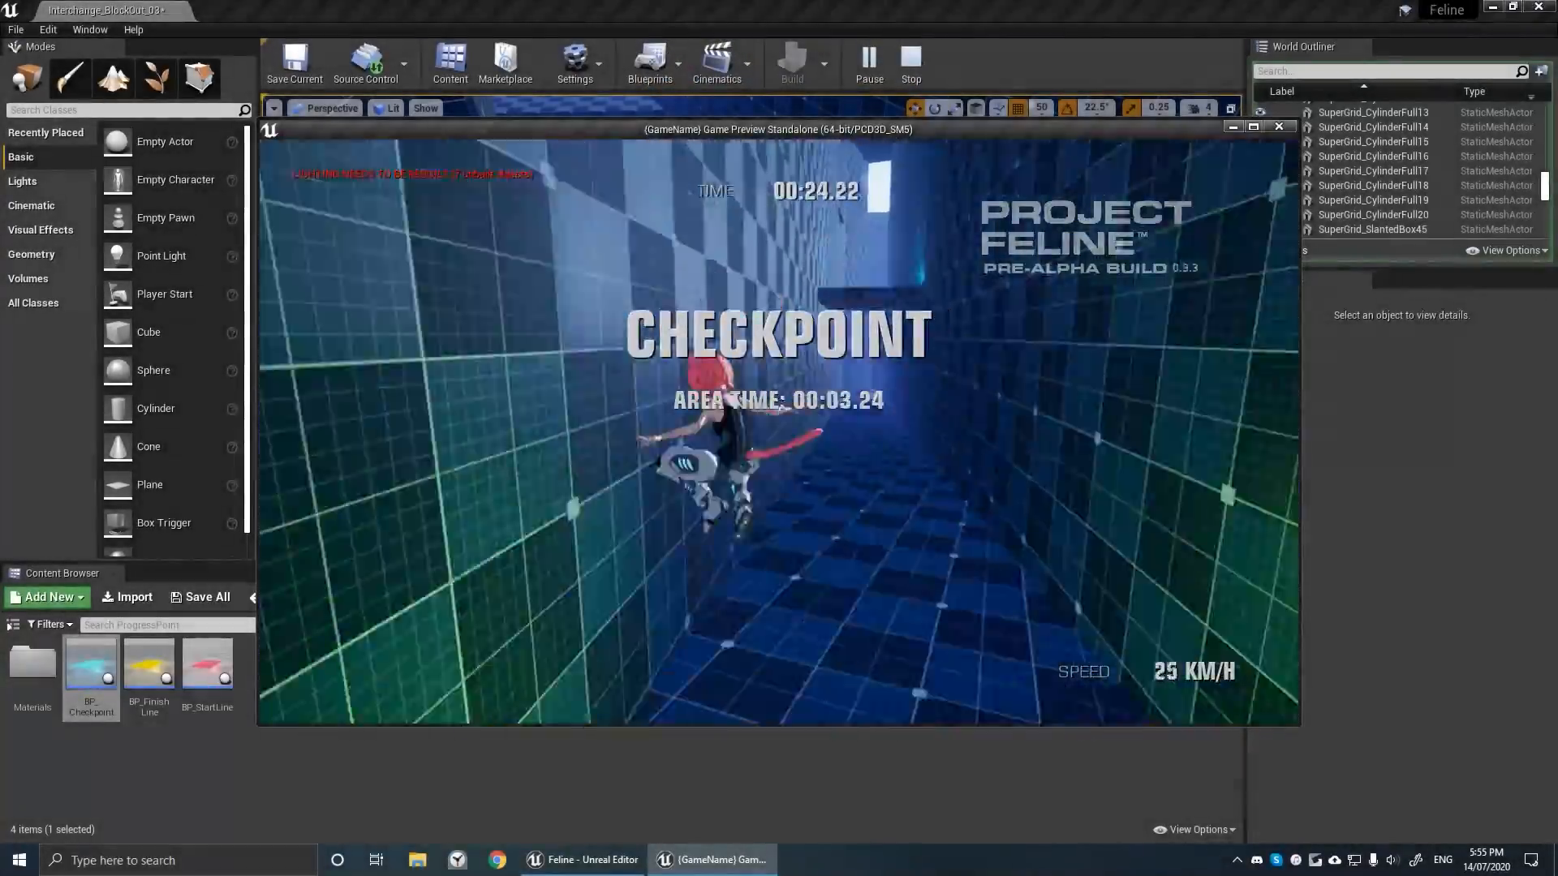